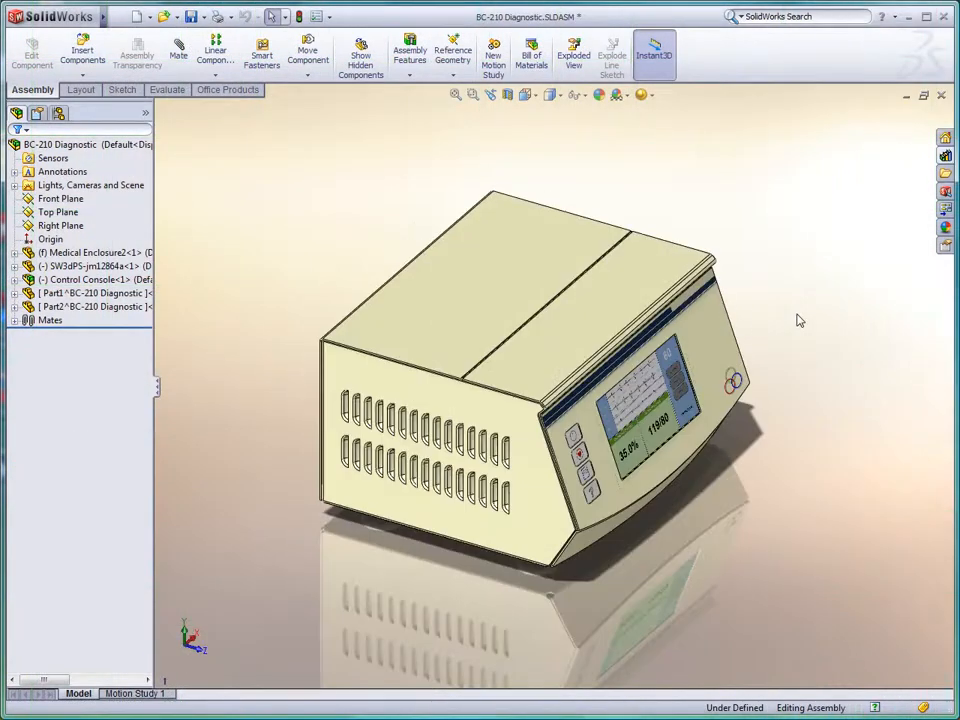
Isolate the enclosure's internal components, then highlight the louvered panel created by Mirror4.
right_click(90, 279)
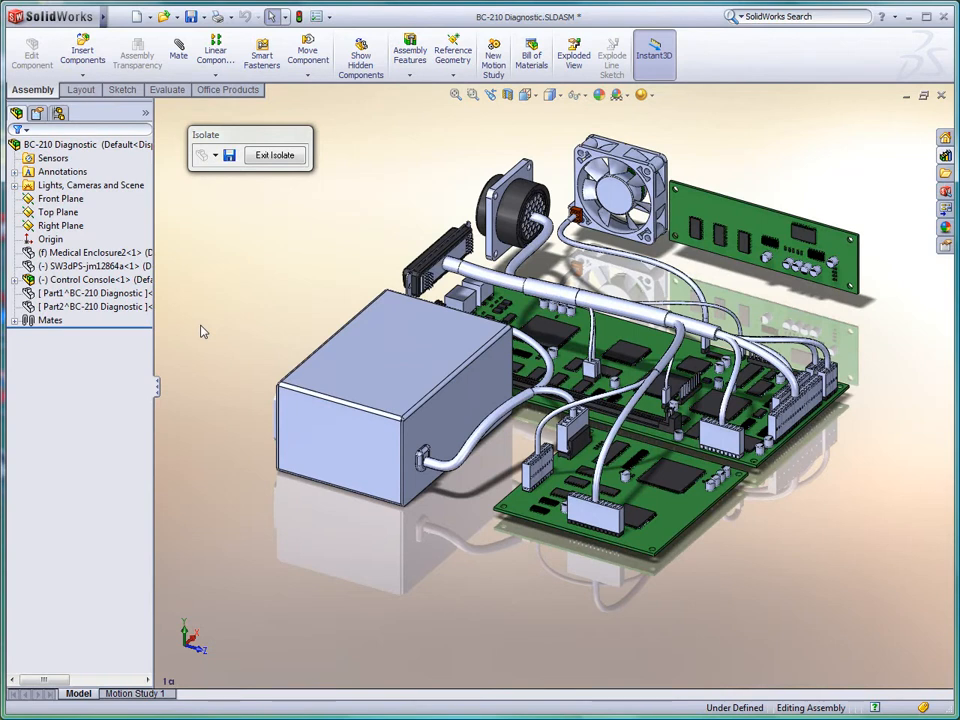
click(274, 155)
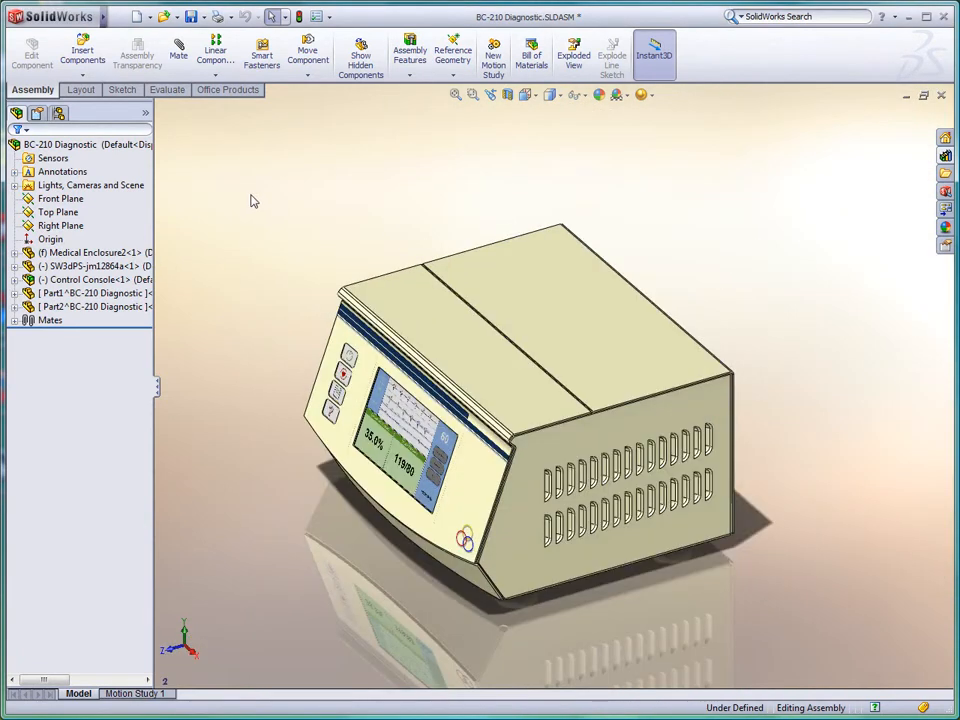
right_click(560, 450)
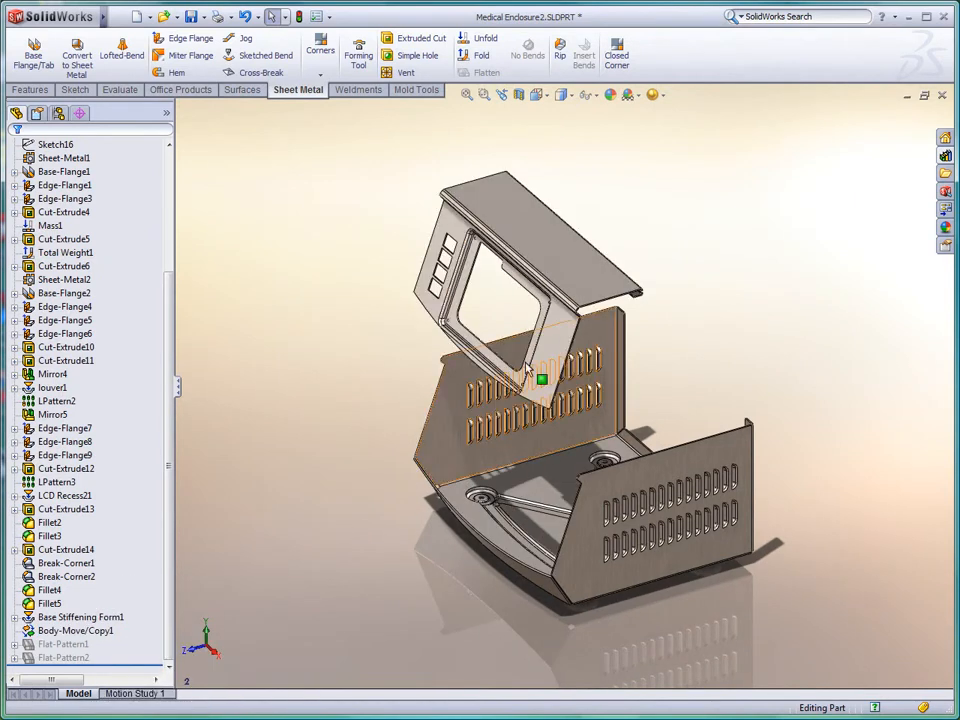
right_click(530, 375)
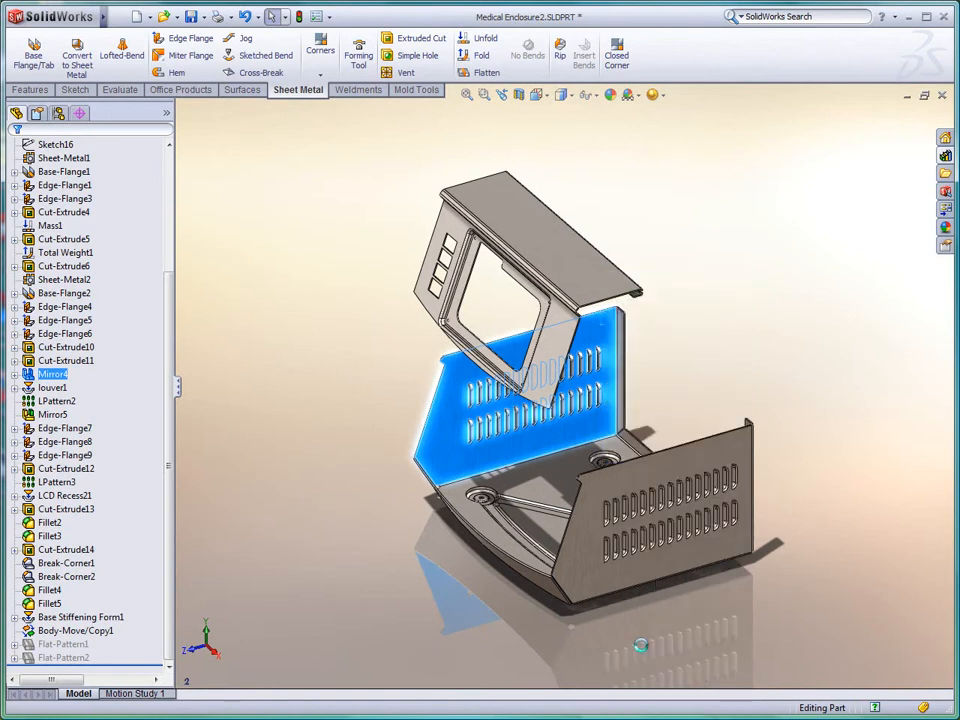
click(486, 72)
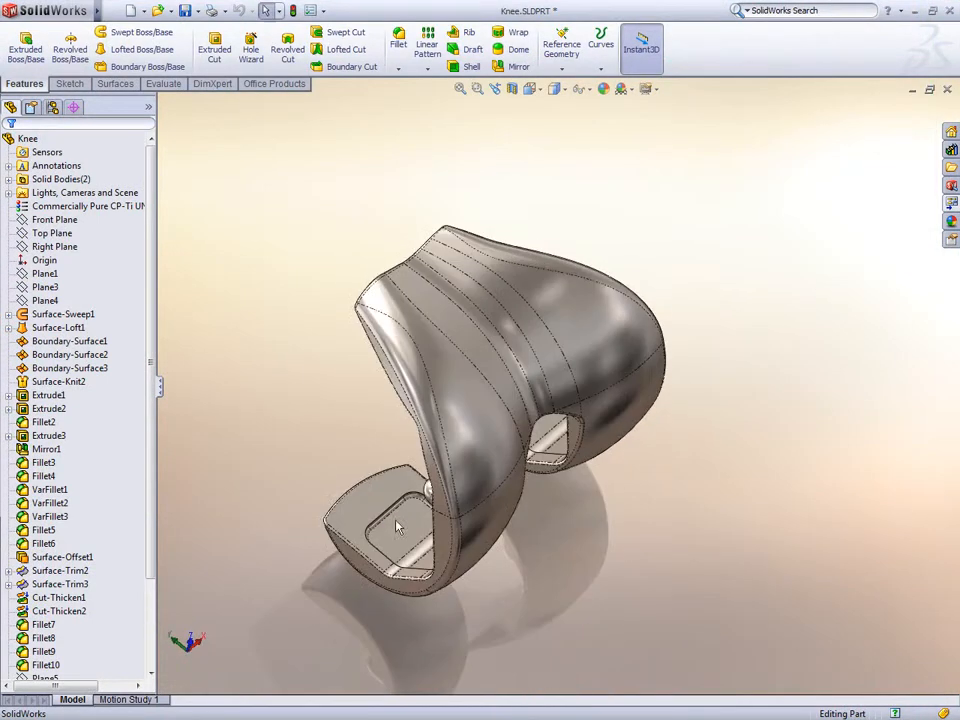
Highlight Surface-Sweep1 on the knee and edit Surface-Loft1 to show its profiles and guide curve.
click(62, 313)
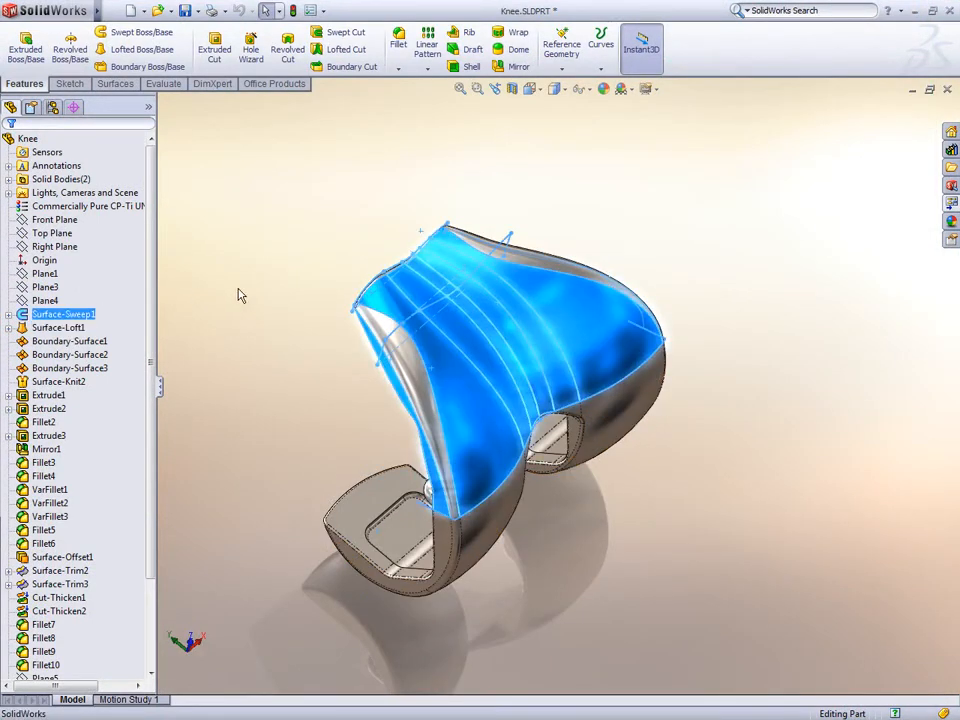
double_click(57, 327)
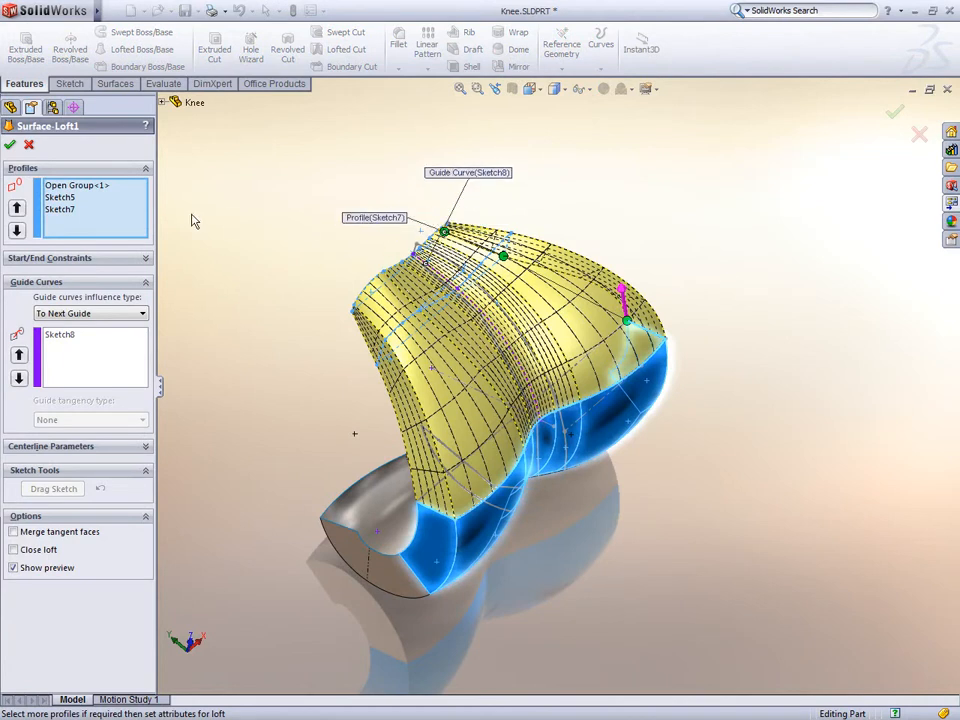
click(10, 144)
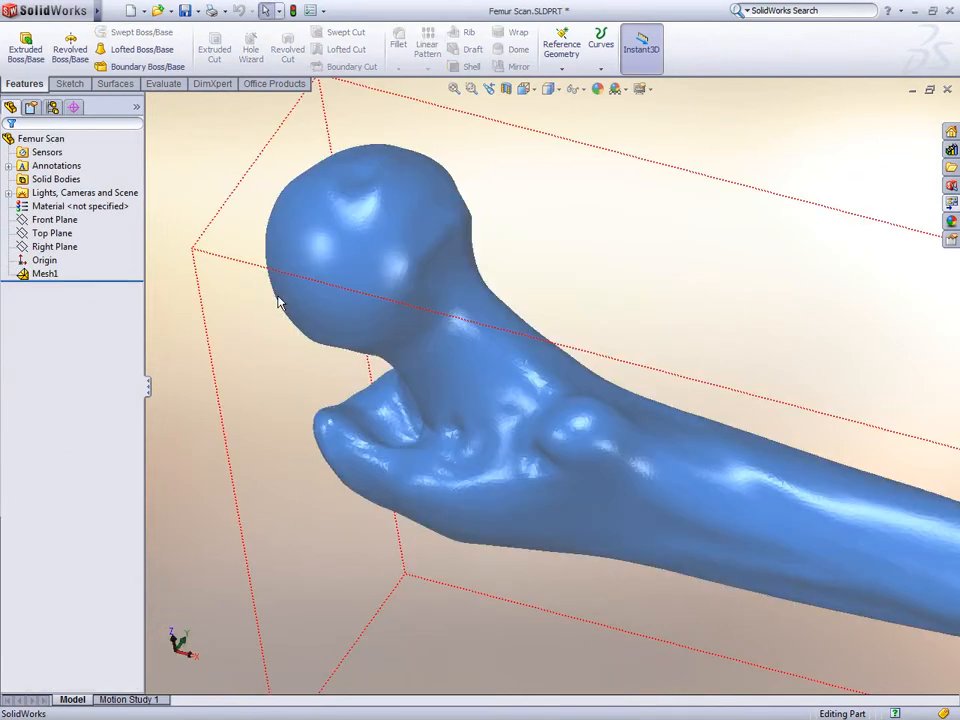
Orbit the femur scan, then drag Tibia<1> relative to the knee implant in Leg.SLDASM.
drag(280, 305, 385, 275)
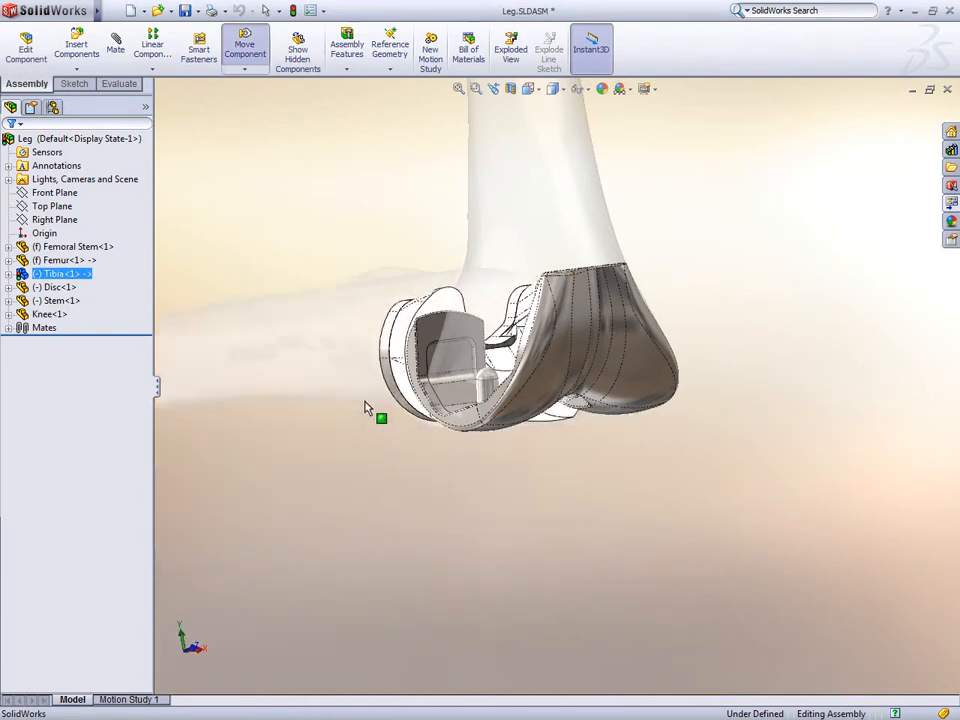
drag(380, 418, 519, 567)
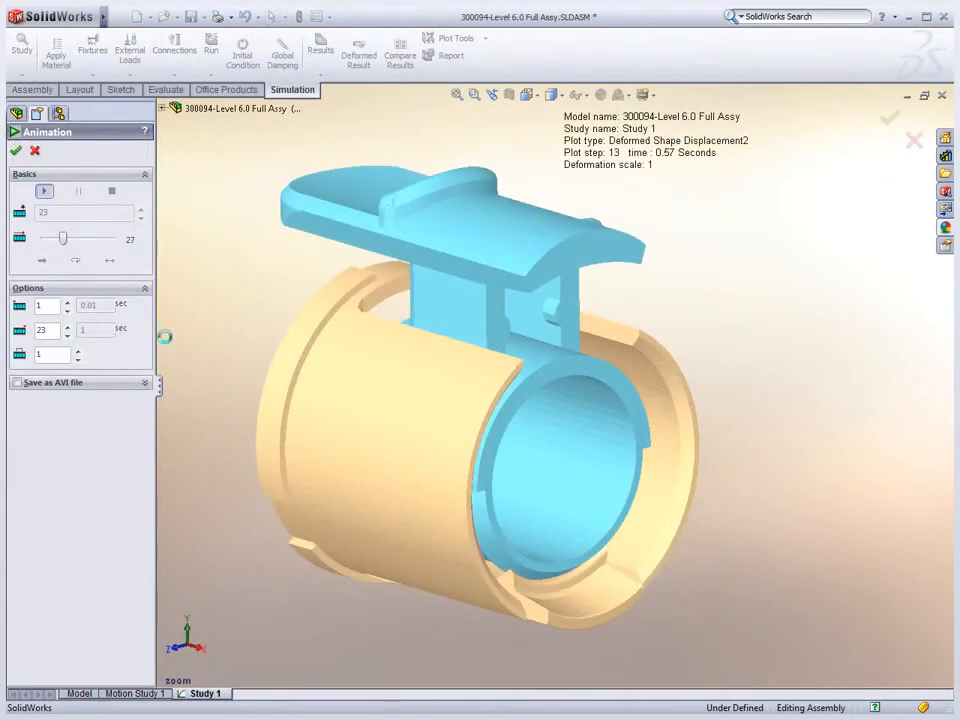
Play the deformed-shape displacement animation and the Oxygen_flow_spheres Flow Simulation animation.
click(44, 191)
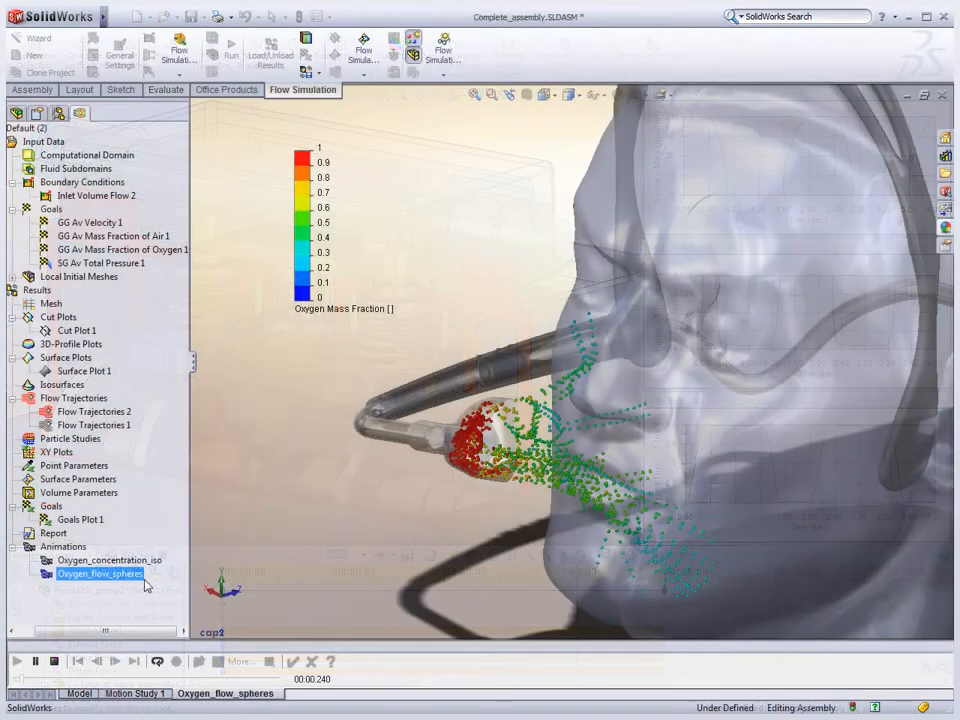
click(16, 661)
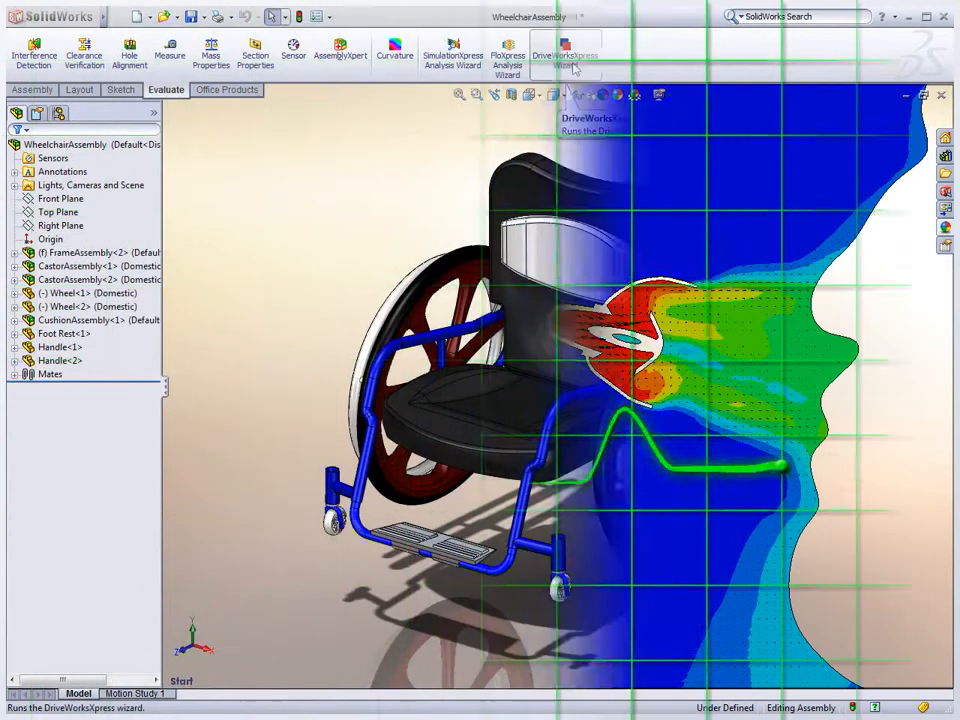
In DriveWorksXpress, enter 6 spokes, 400 shin, 425 thigh, Aluminium, creator SolidWorks, handles included.
click(565, 55)
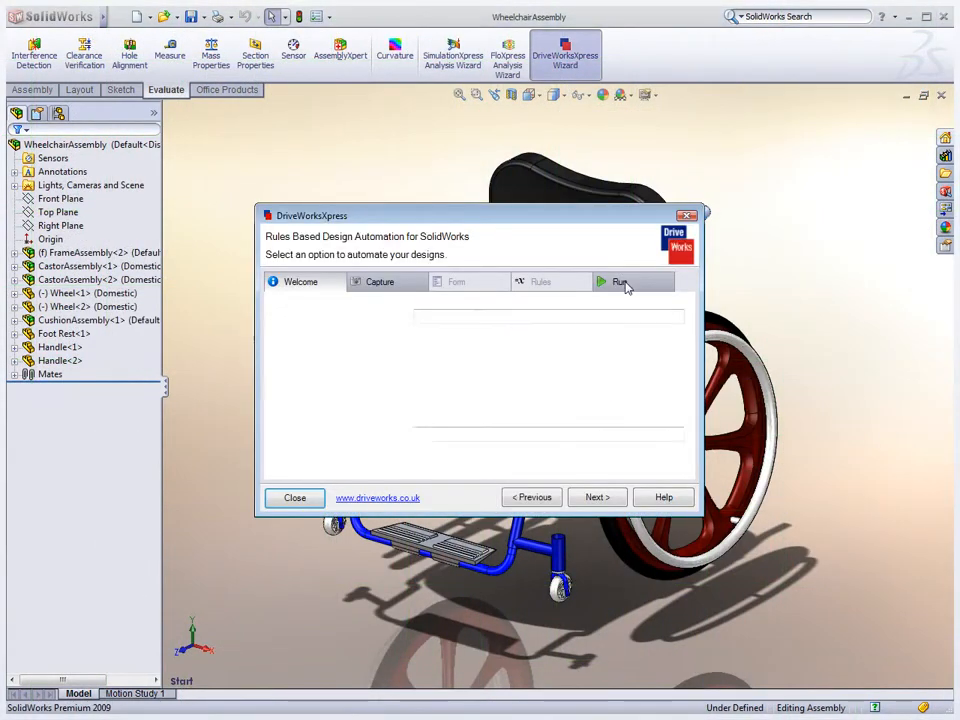
click(619, 281)
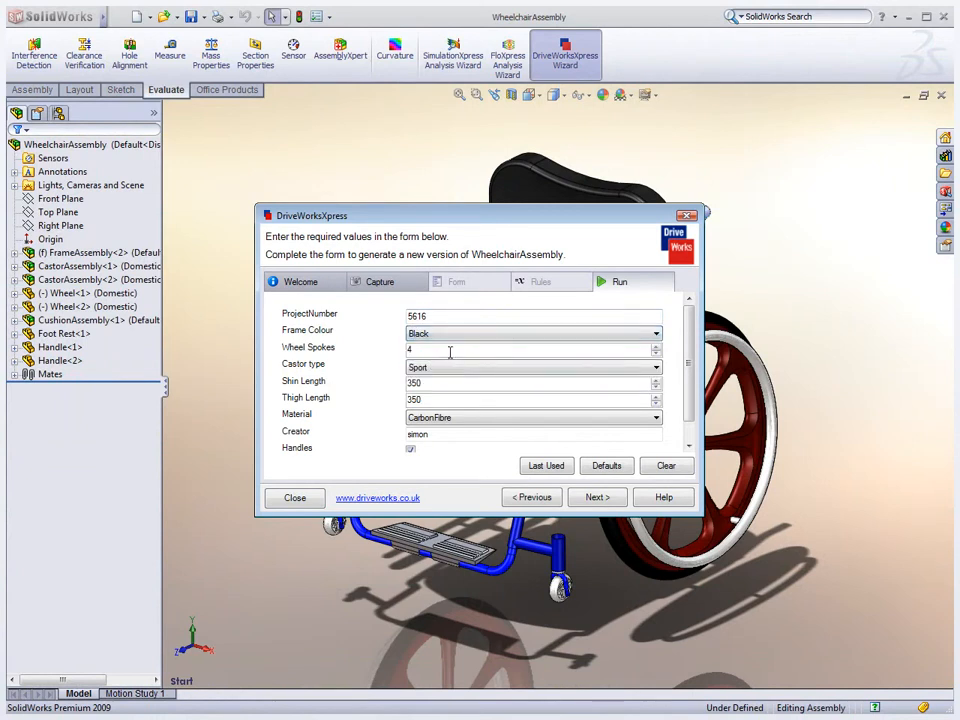
click(656, 346)
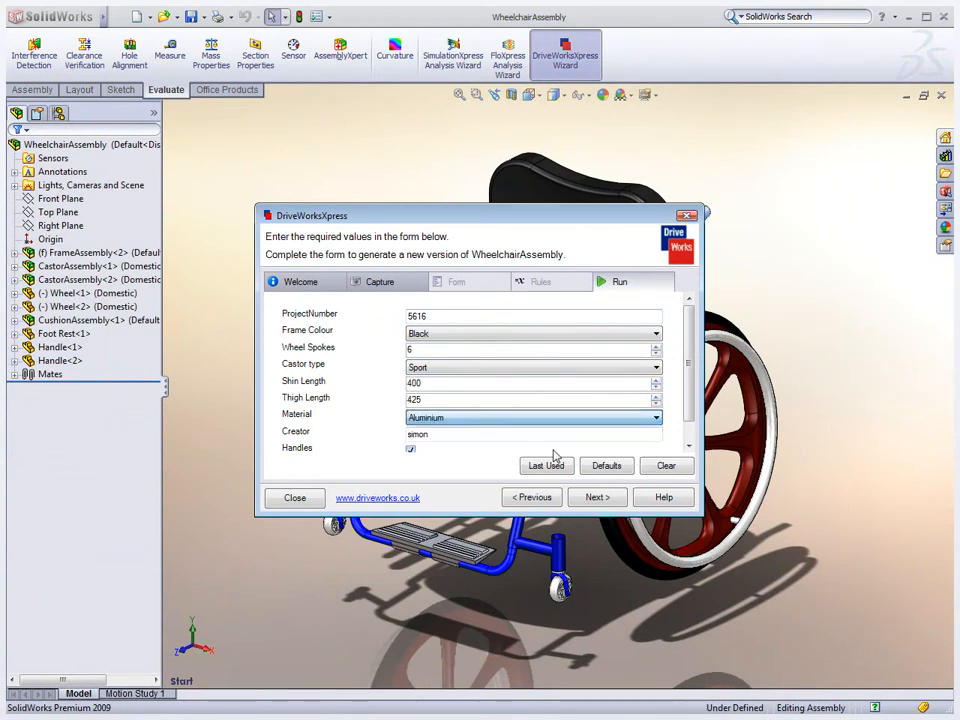
text(SolidWorks)
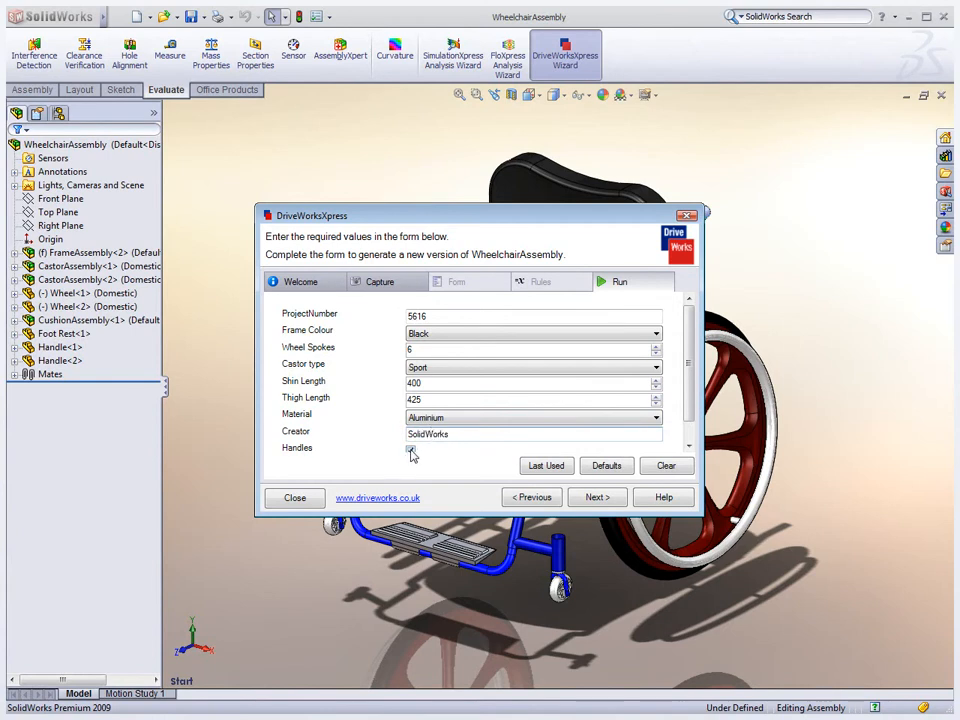
click(410, 447)
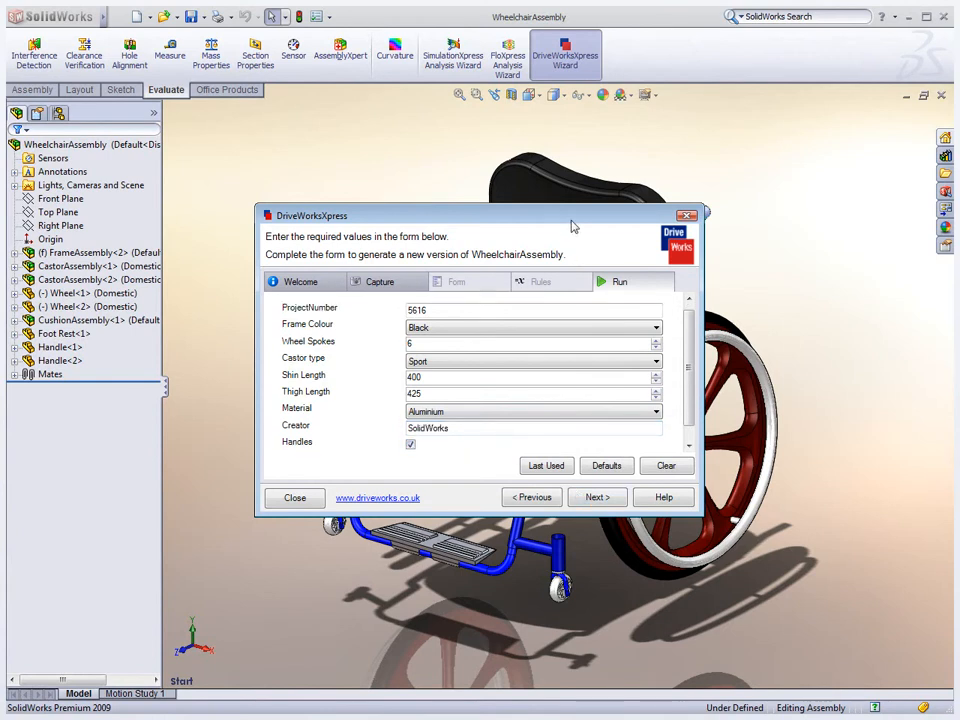
click(597, 497)
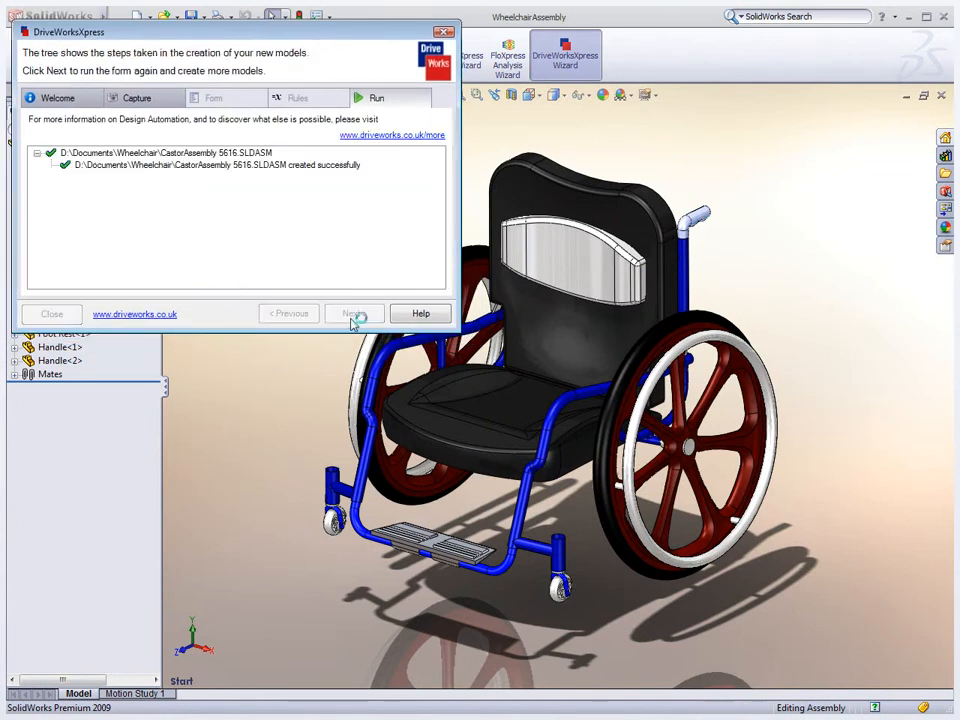
Create the 5616 castor assembly, foot tube, six-spoke wheel and handle models.
click(353, 313)
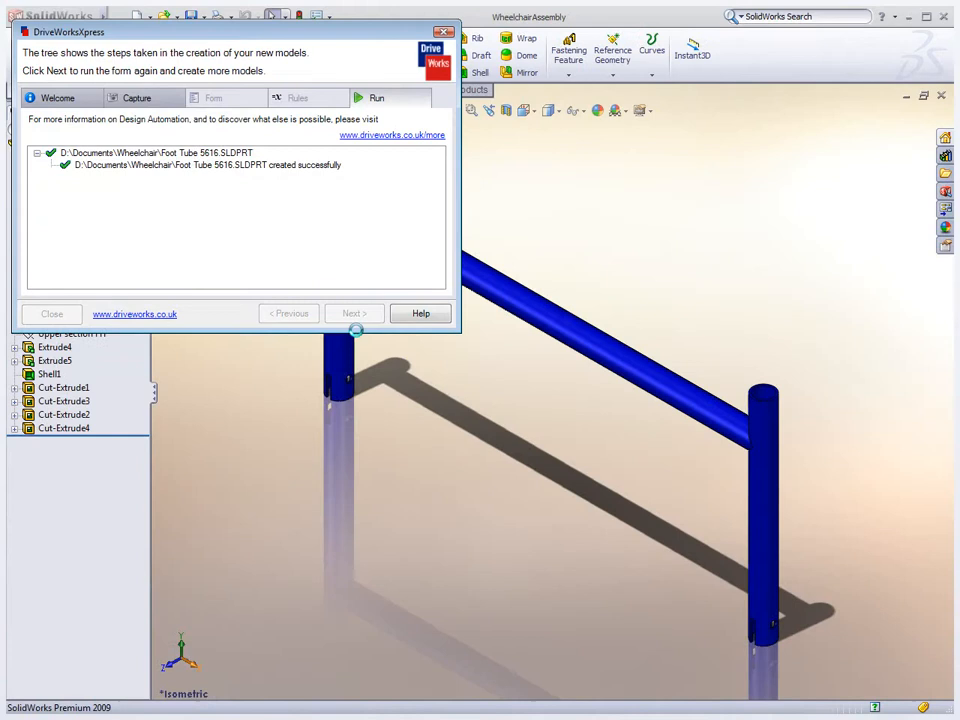
click(353, 313)
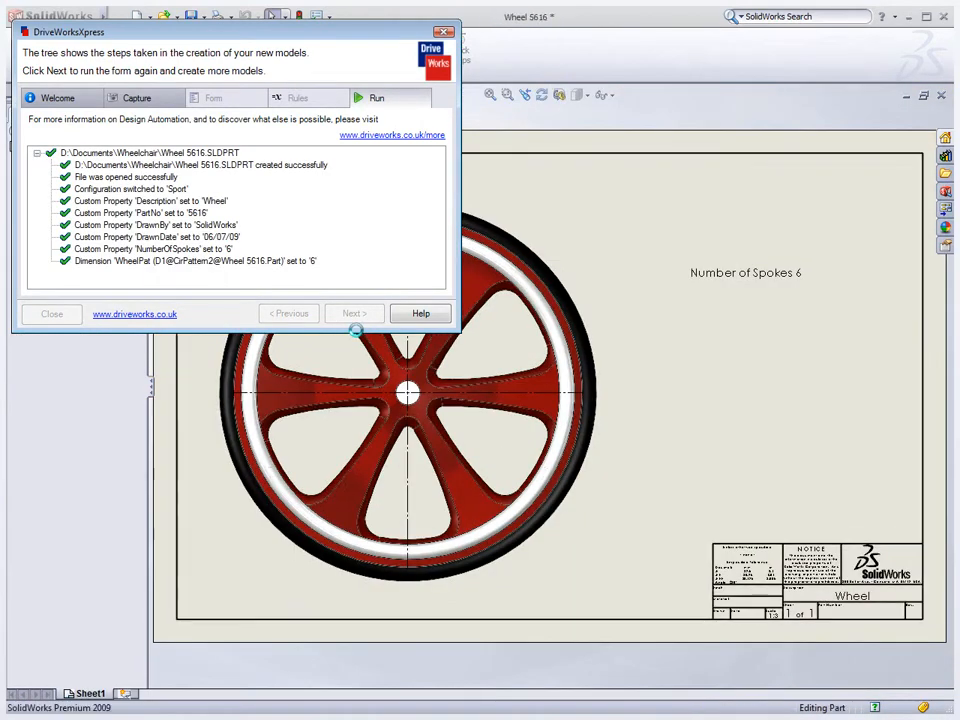
click(352, 313)
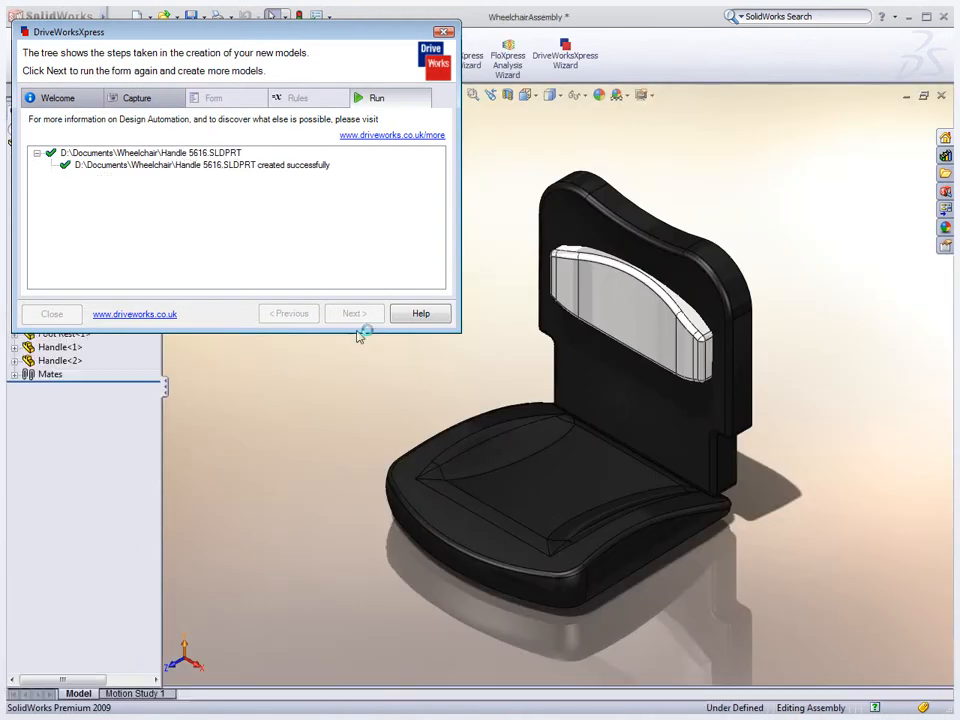
click(351, 313)
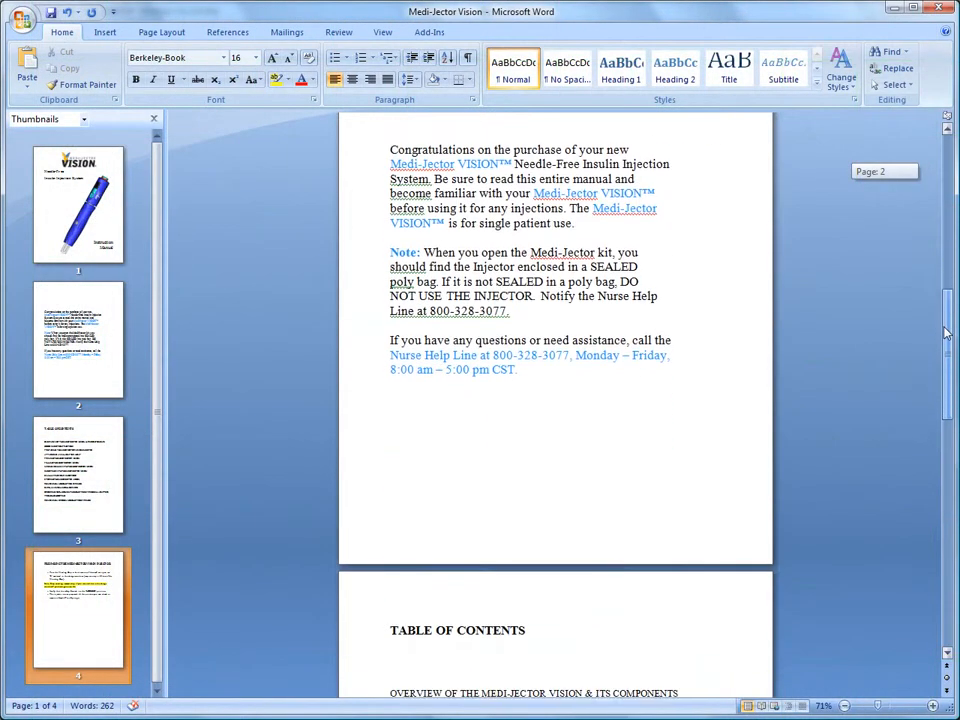
Scroll through the Medi-Jector Vision manual and publish it as a PDF.
scroll(down, 3)
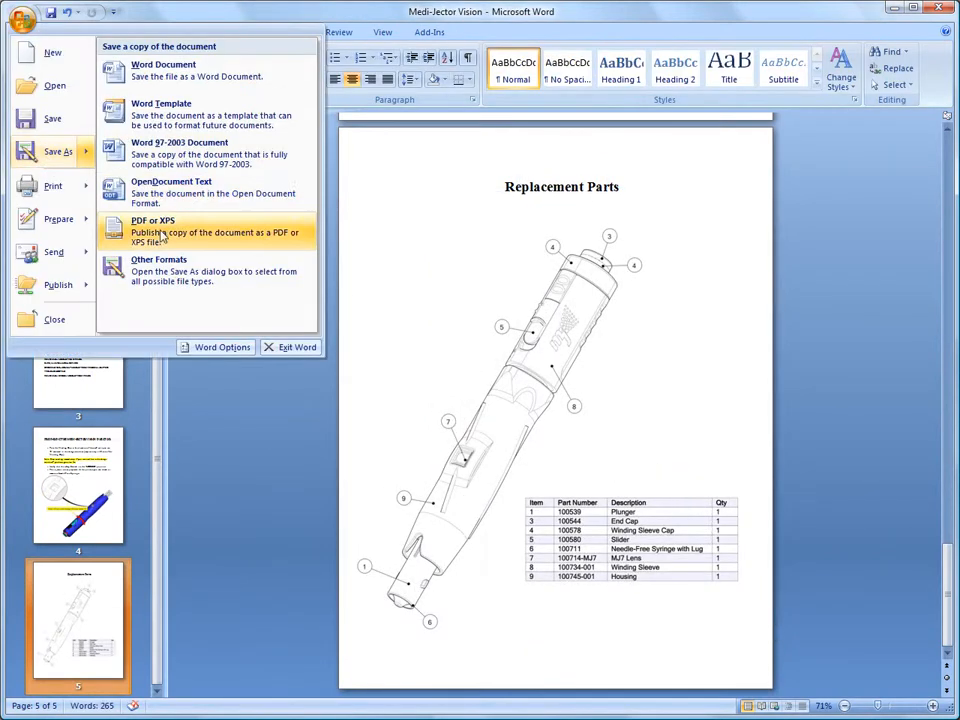
click(153, 231)
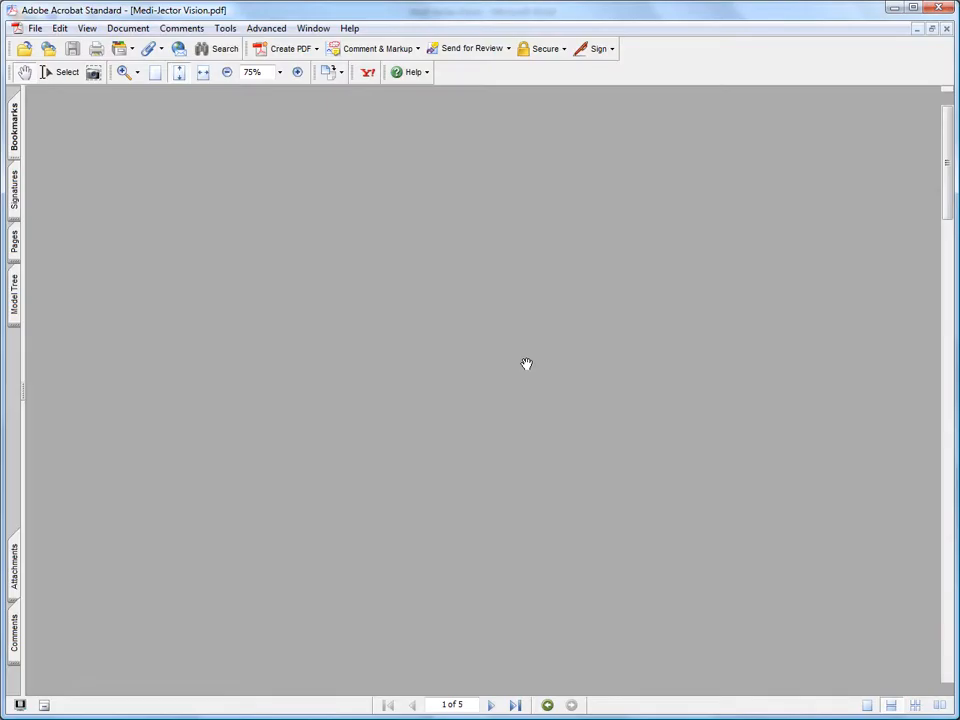
scroll(down, 3)
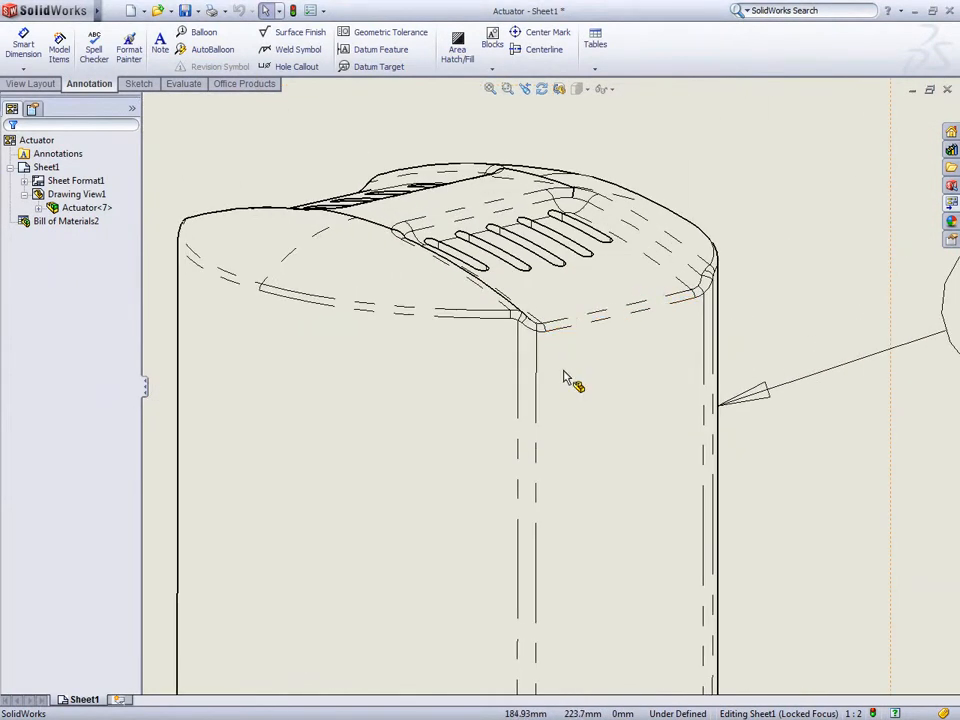
Open the Cover component from the Actuator drawing view as its own part.
right_click(565, 375)
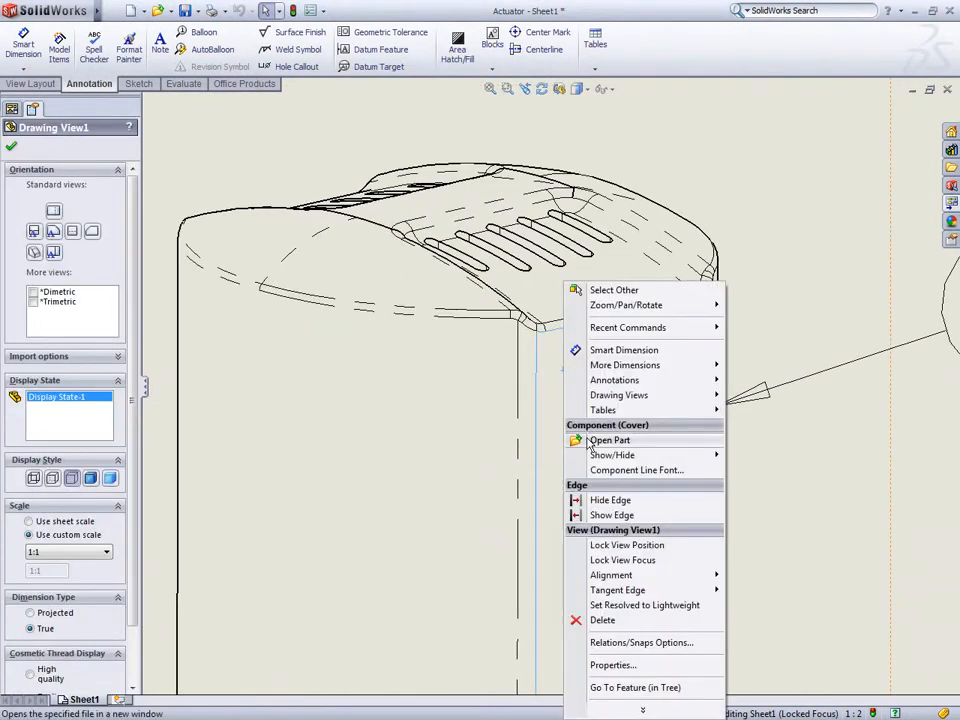
click(609, 440)
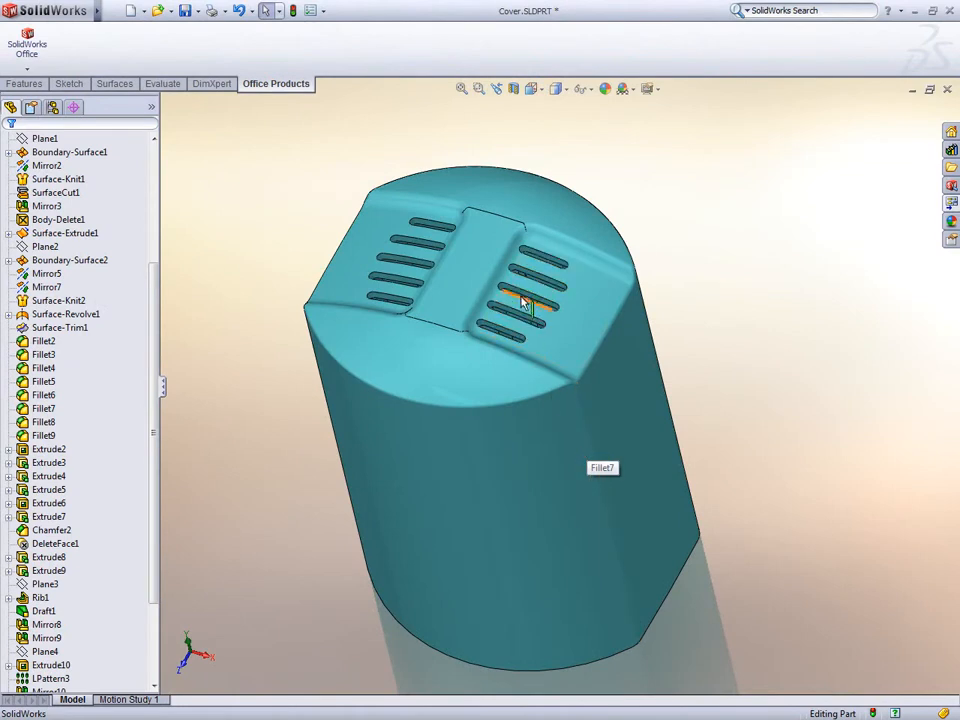
click(515, 310)
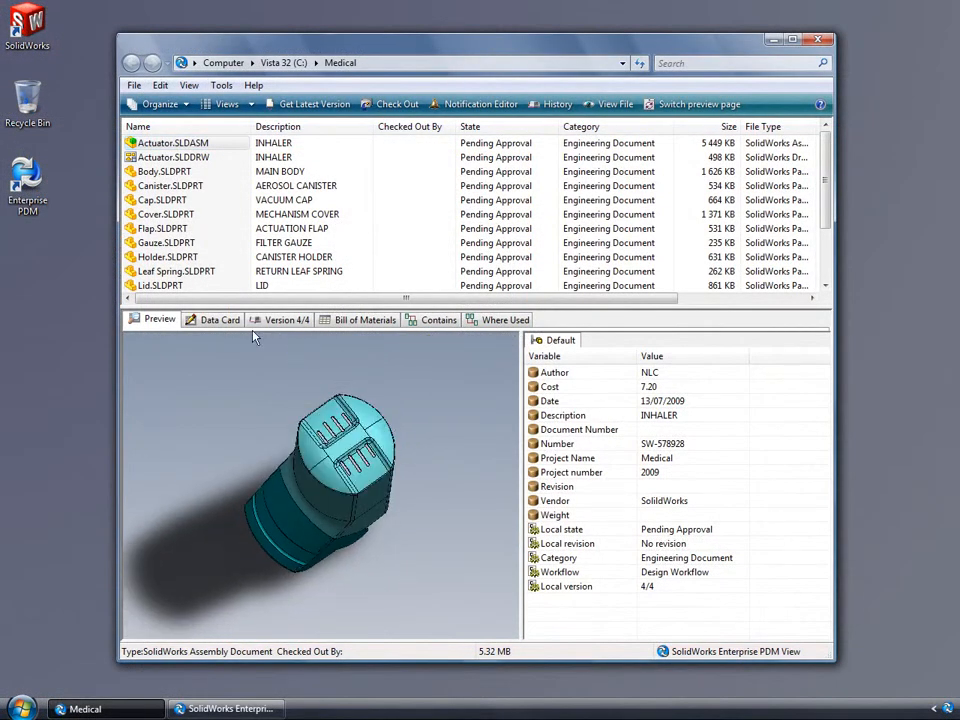
Review Actuator.SLDASM's data card and bill of materials, then transition its files to Approved.
click(219, 319)
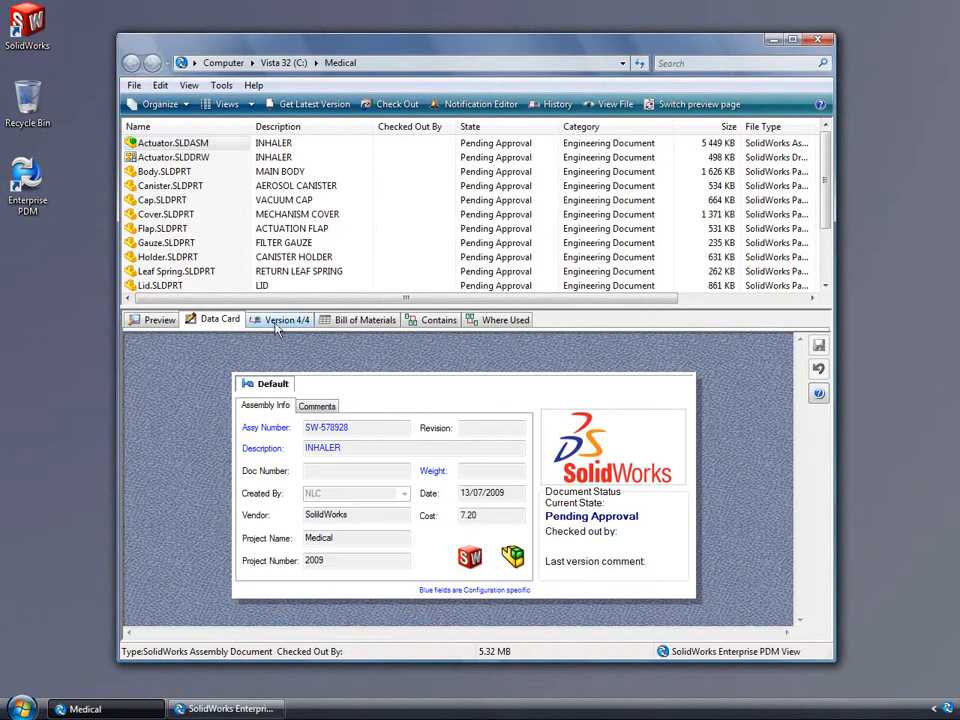
click(364, 319)
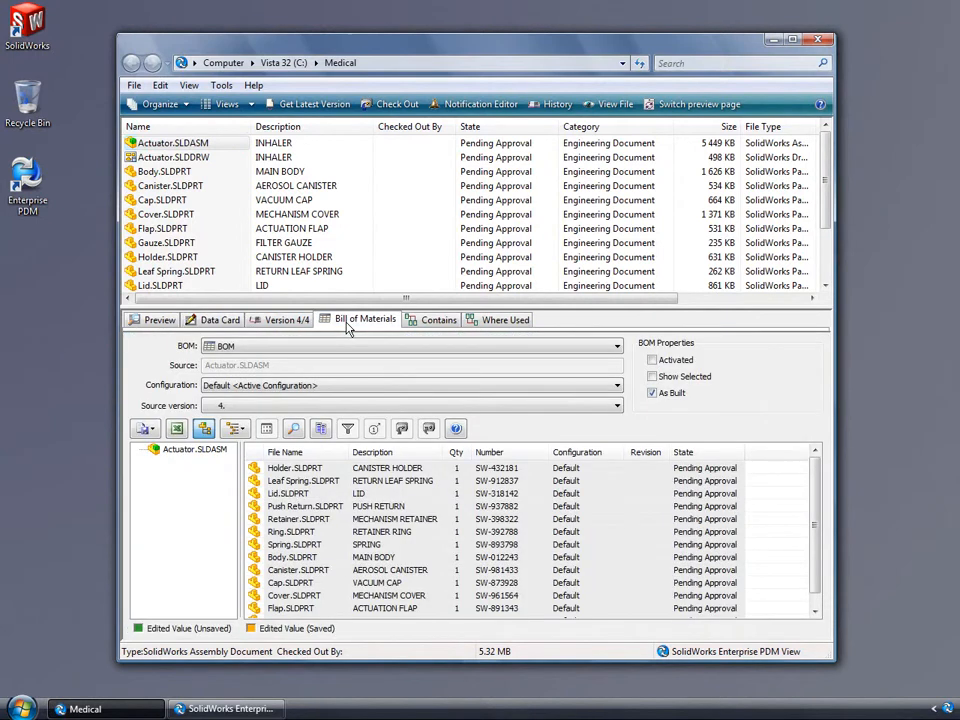
right_click(172, 142)
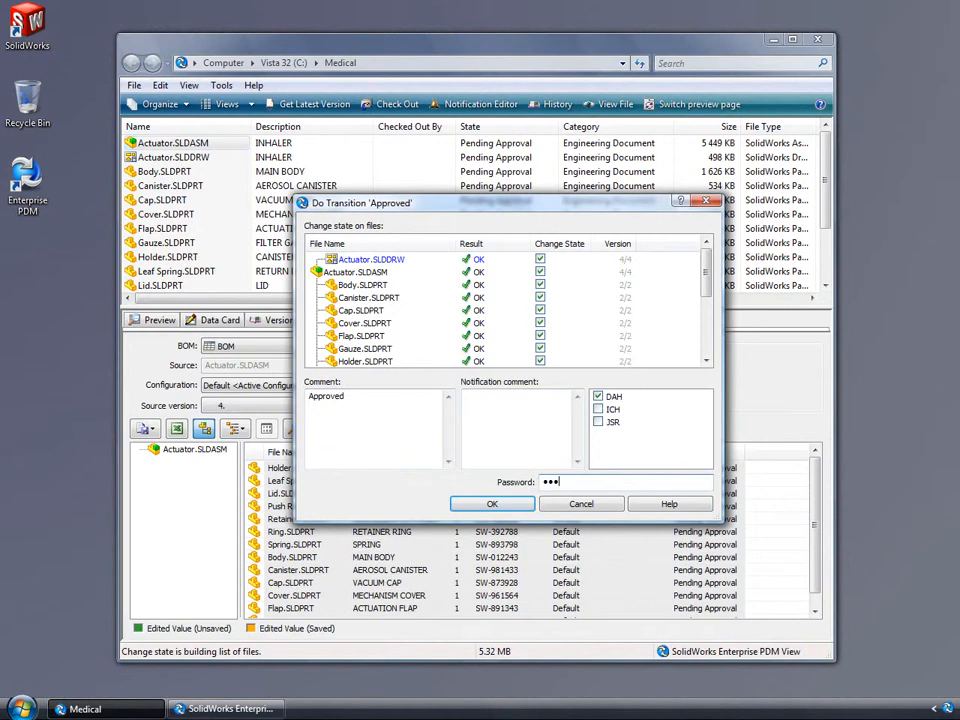
click(491, 503)
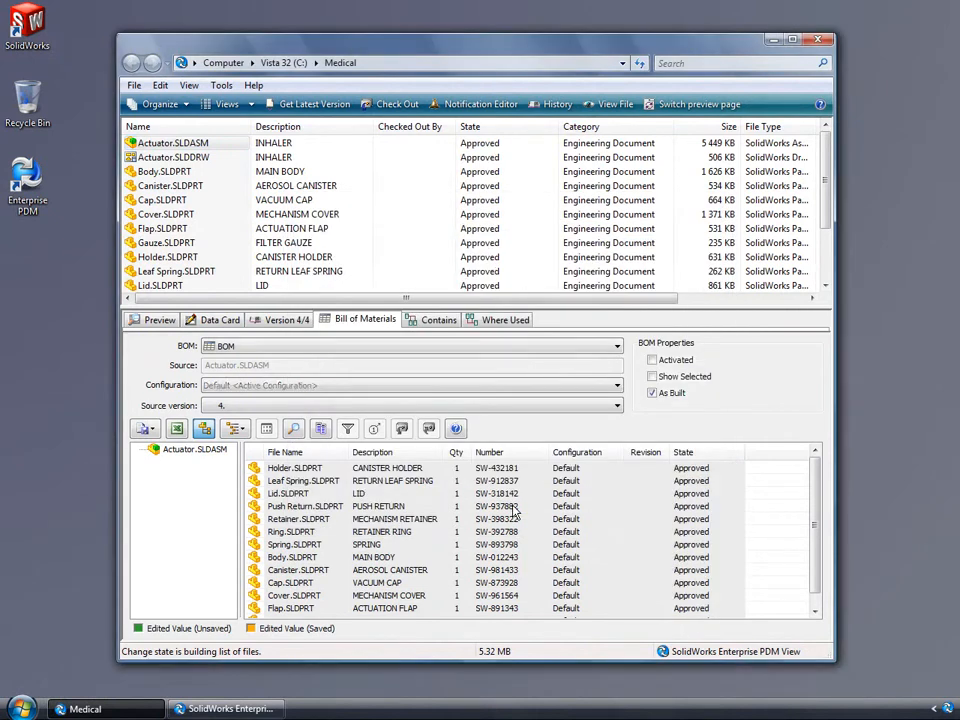
right_click(172, 142)
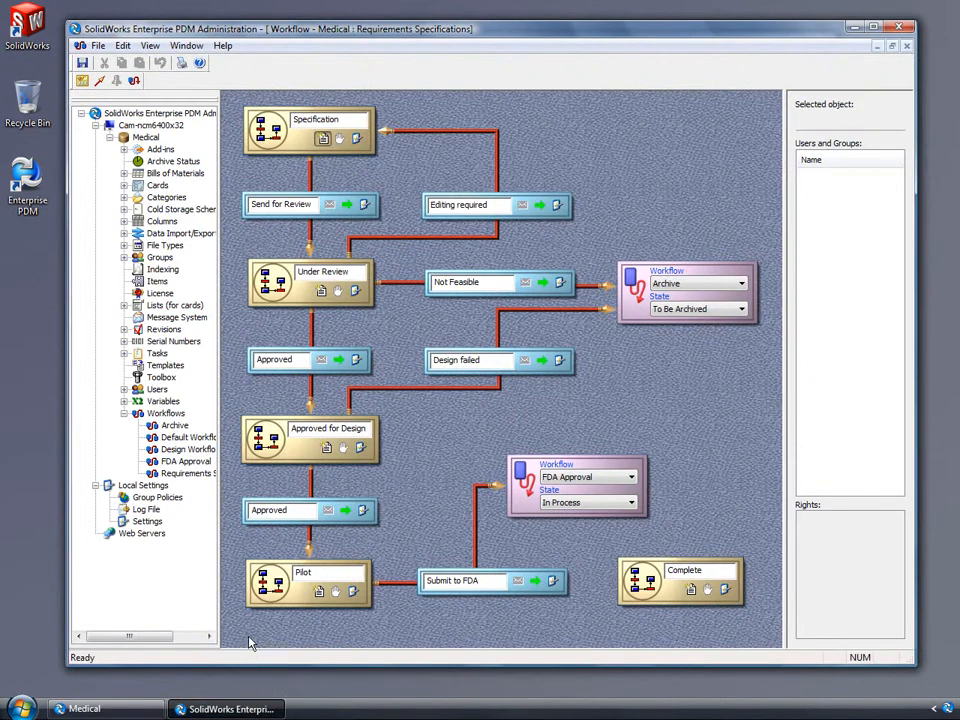
Display the Medical vault's Design Workflow with its approval, analysis and ECN states.
click(188, 449)
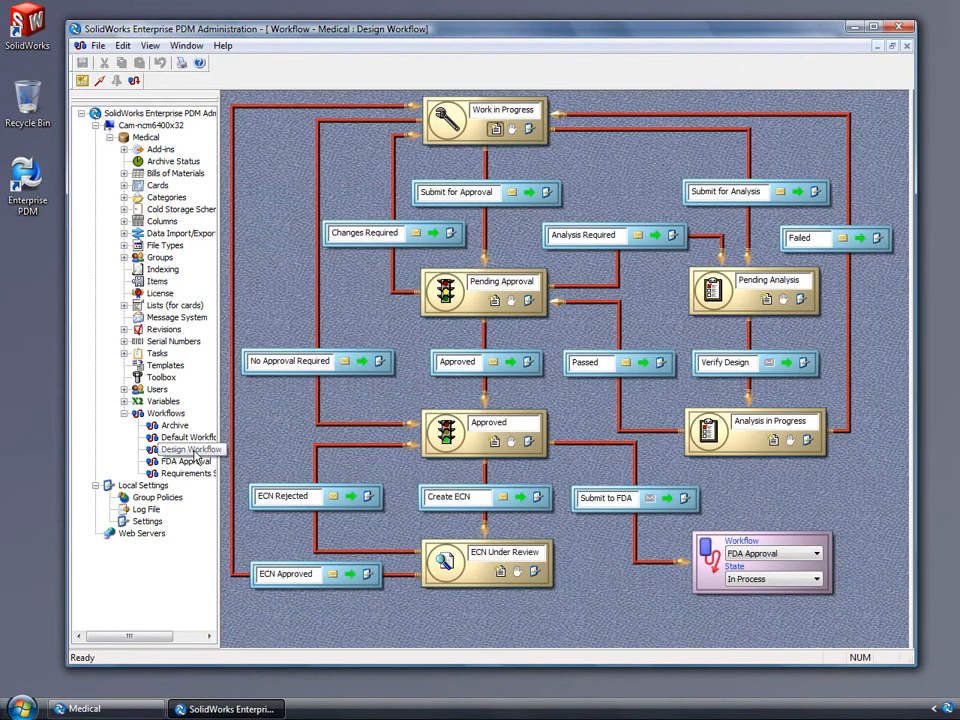